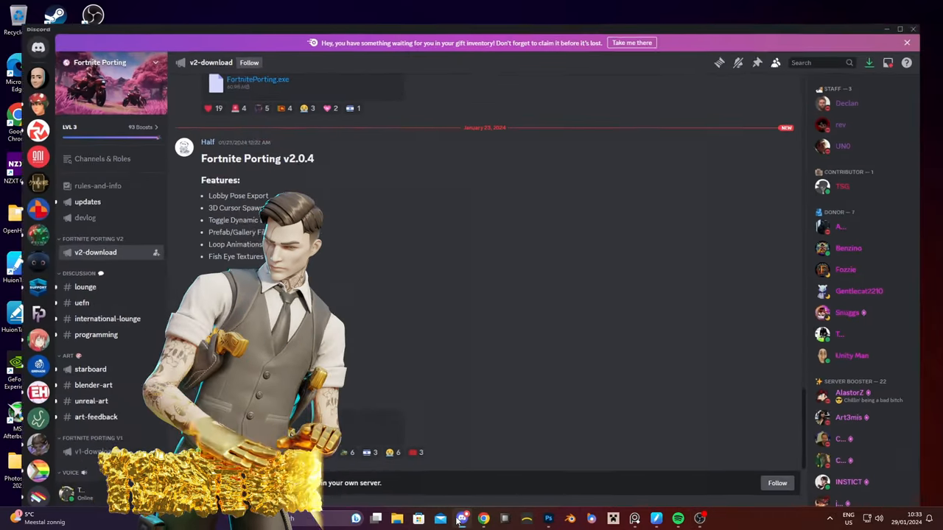
# Step: Add the v2-download channel via Browse Channels and download FortnitePorting.exe from the v2.0.4 post
pyautogui.click(97, 186)
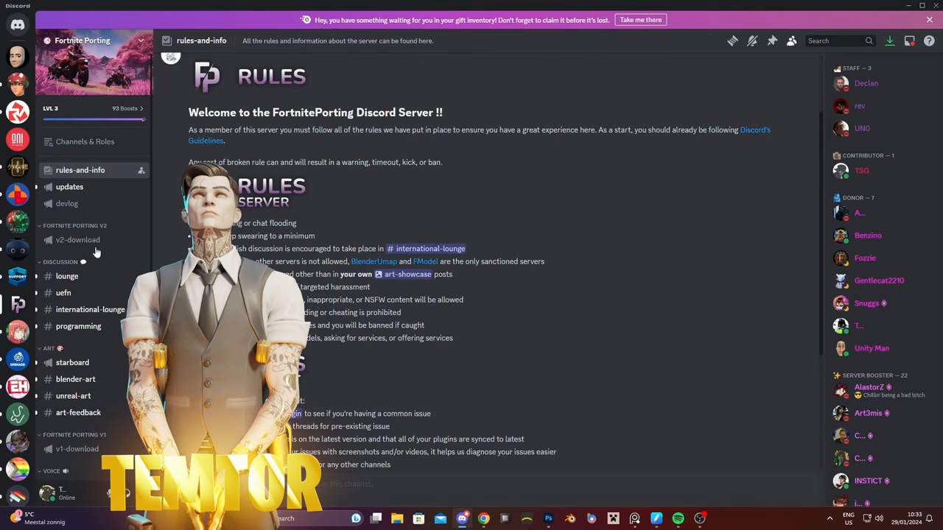
pyautogui.click(77, 238)
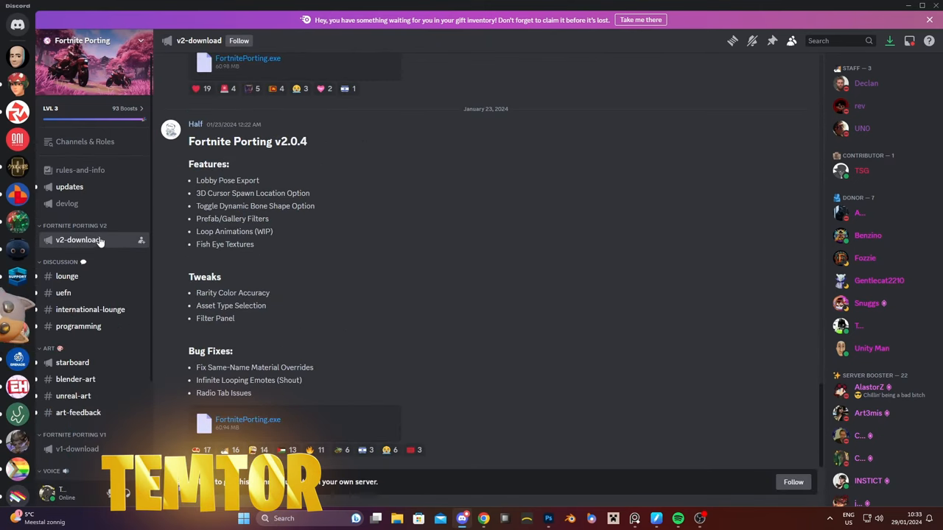
pyautogui.click(85, 142)
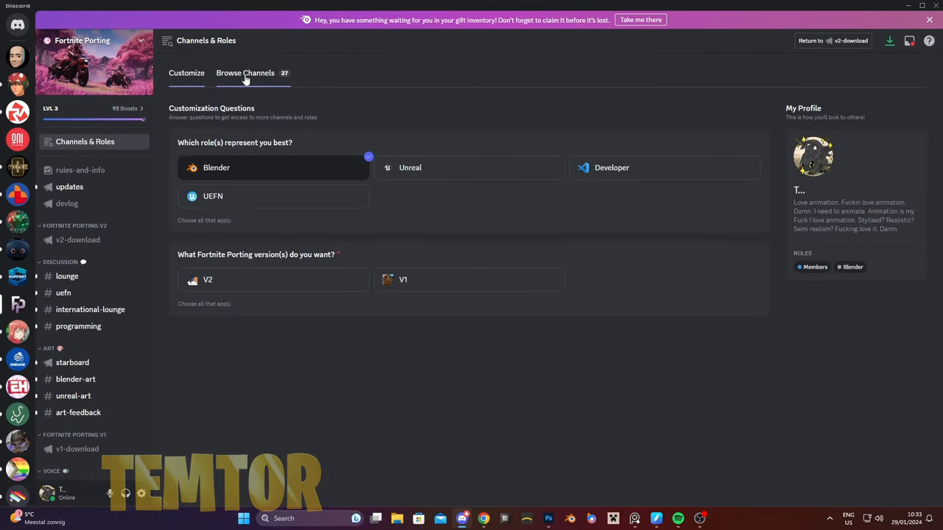
pyautogui.click(244, 73)
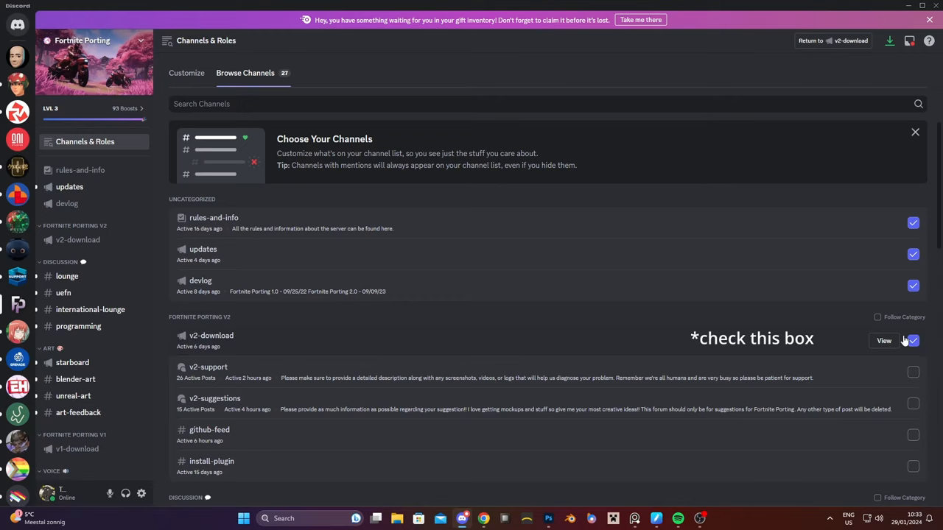
pyautogui.click(884, 342)
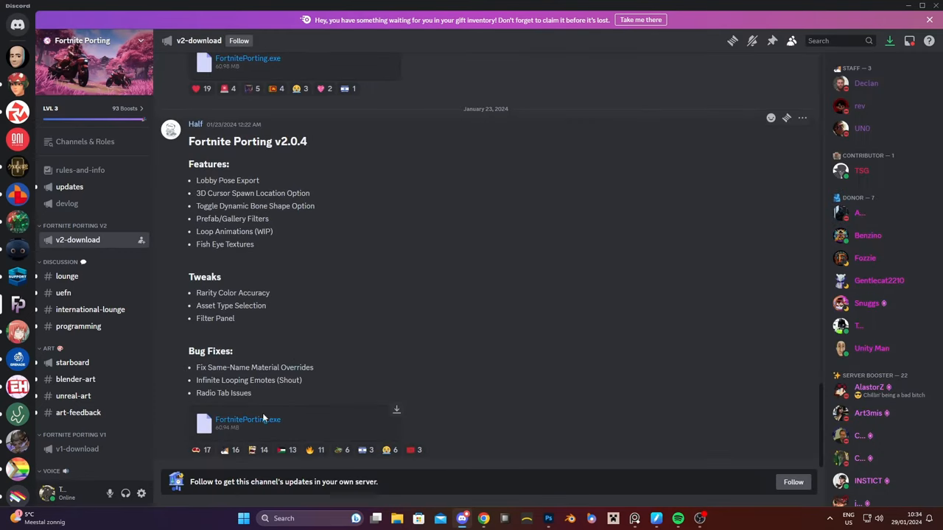
pyautogui.moveTo(396, 409)
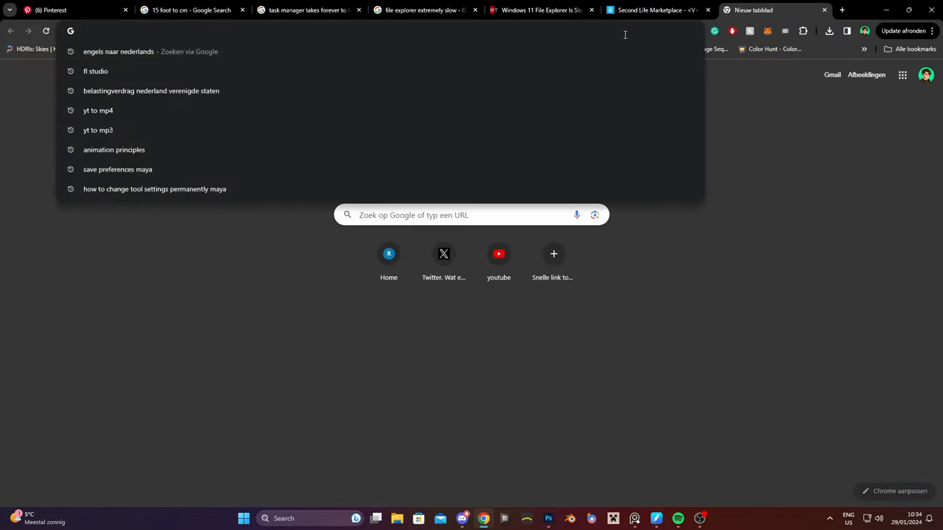
# Step: Search for 'epic games' and 'fortnite' to reach the Epic Games Launcher
pyautogui.write('epic games')
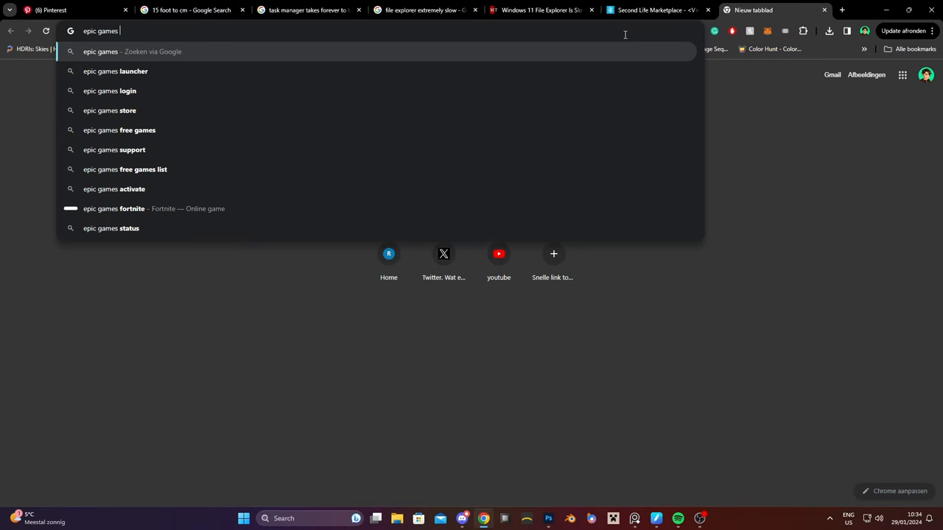
pyautogui.write('fortnite')
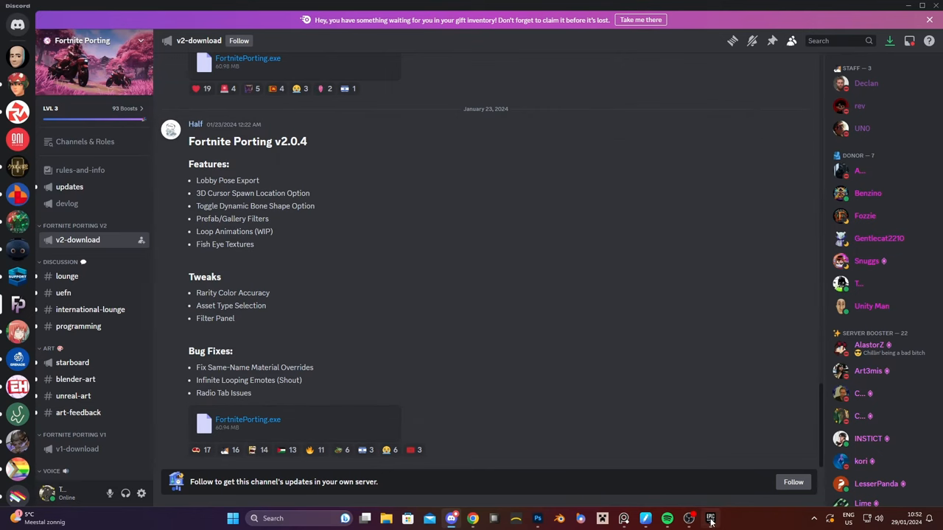
# Step: Enable Fortnite's Pre-download Streamed Assets installation option in the launcher Library
pyautogui.click(710, 518)
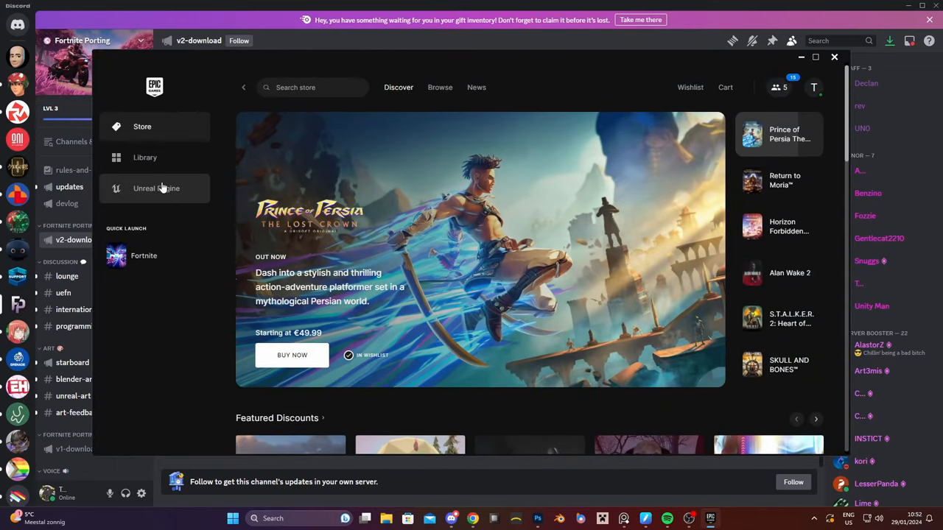
pyautogui.click(144, 156)
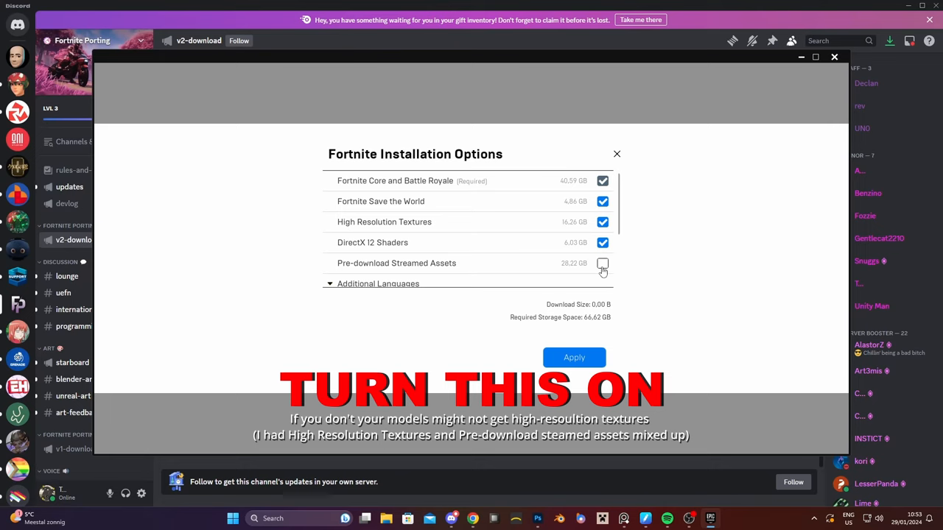
pyautogui.click(602, 262)
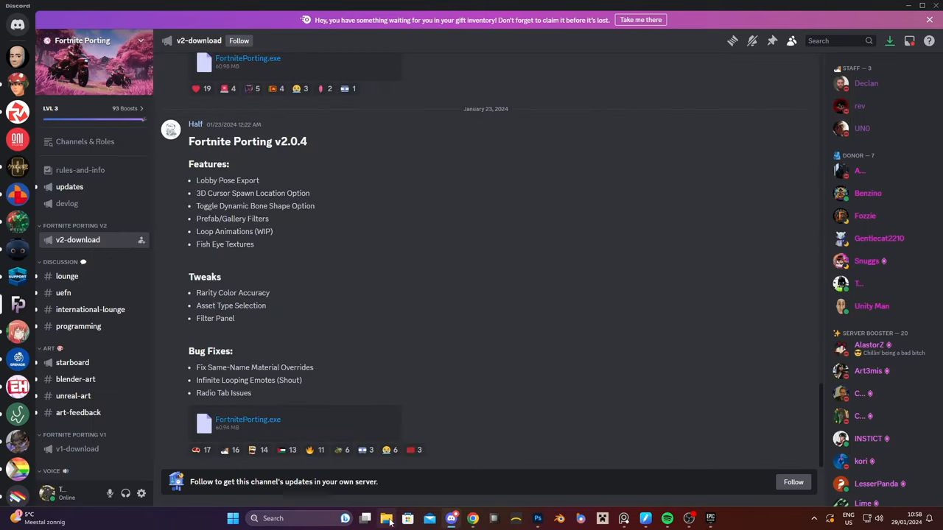
# Step: Start FortnitePorting from Downloads and reveal More info on the SmartScreen warning
pyautogui.click(386, 518)
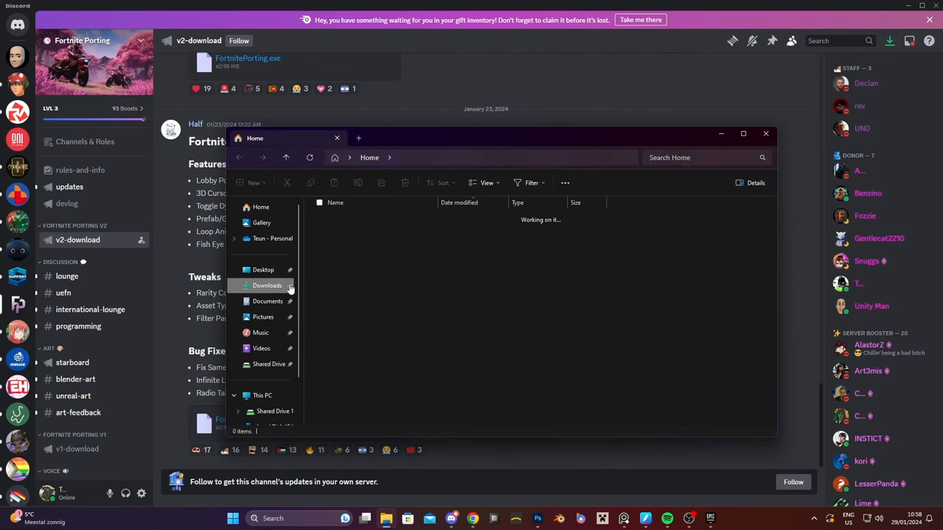
pyautogui.click(267, 286)
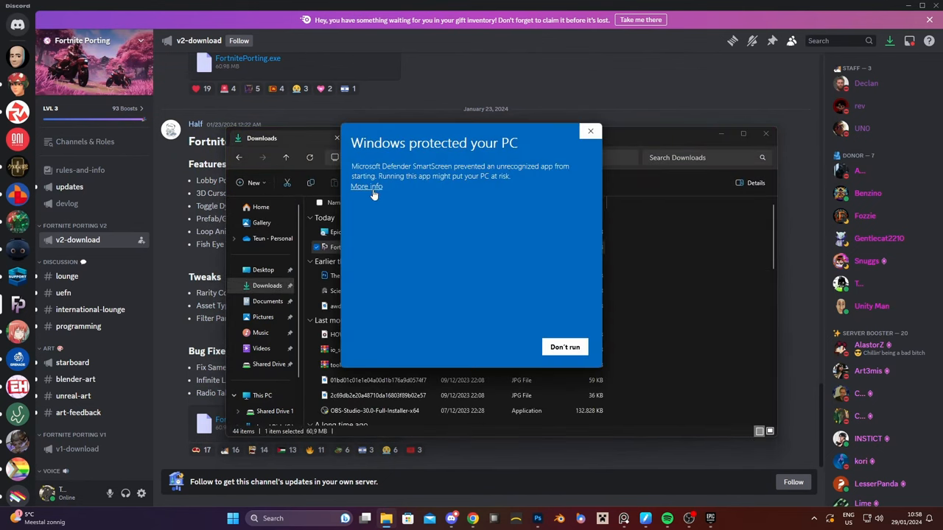
pyautogui.click(564, 347)
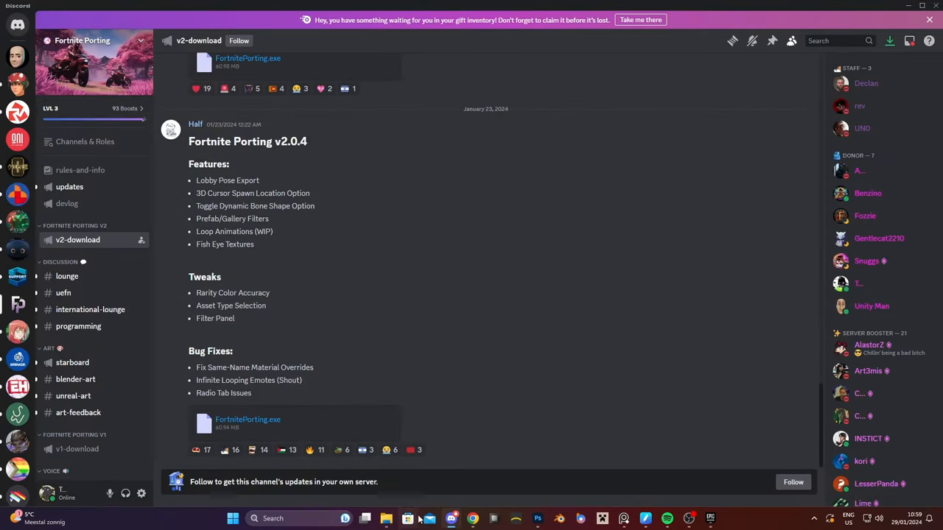
# Step: Relaunch FortnitePorting from the Downloads folder so the app opens
pyautogui.click(386, 518)
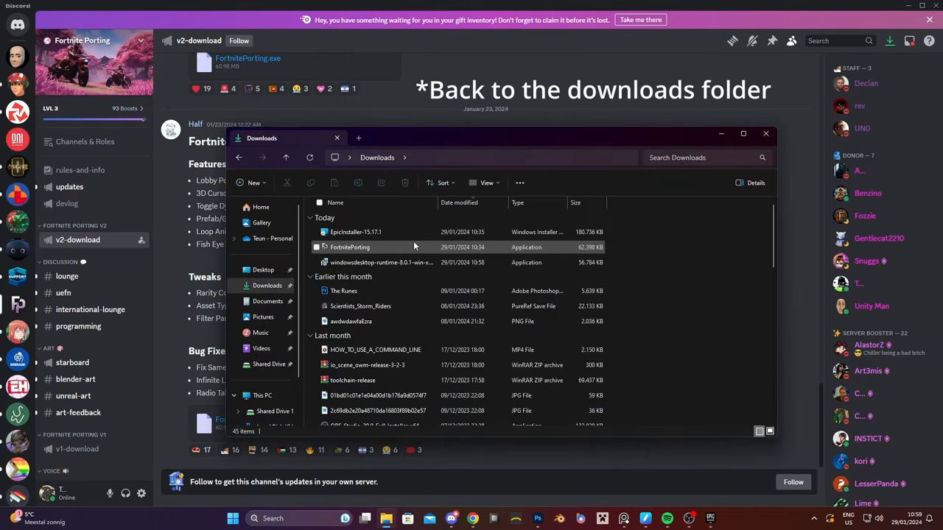
pyautogui.click(350, 248)
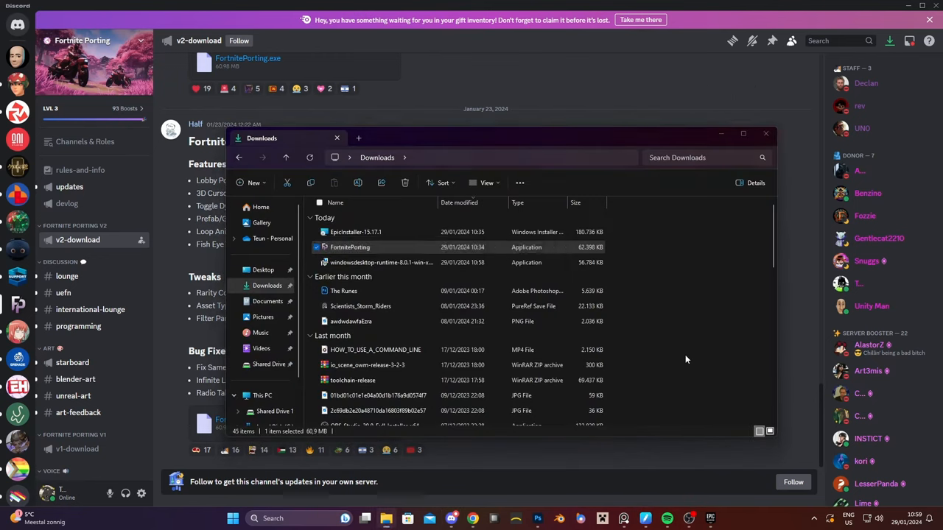
pyautogui.doubleClick(351, 247)
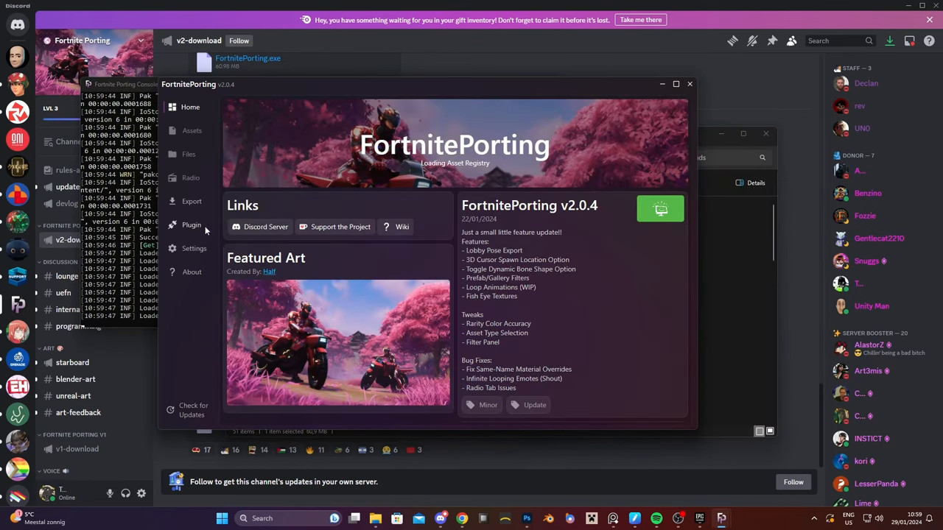
# Step: Register the Blender 4.0.2 installation under Blender plugin settings by browsing to its build folder
pyautogui.click(192, 224)
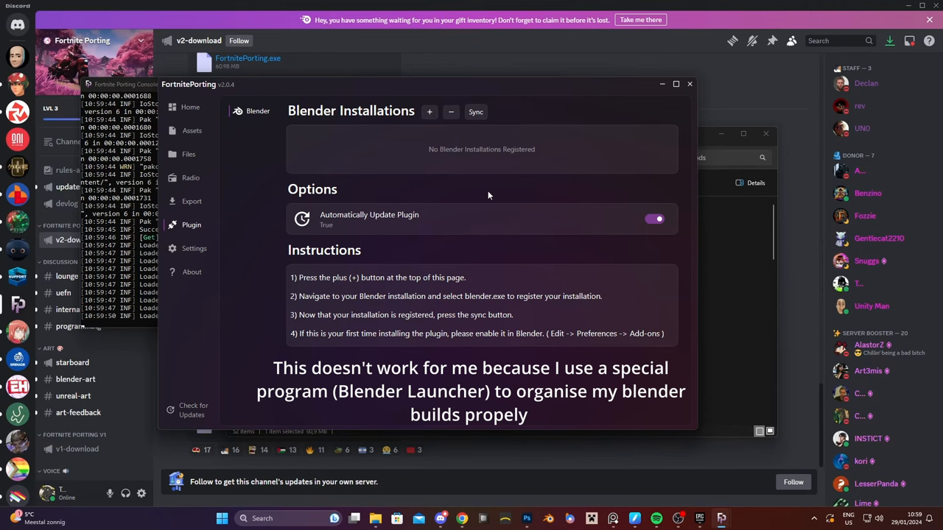
pyautogui.click(431, 112)
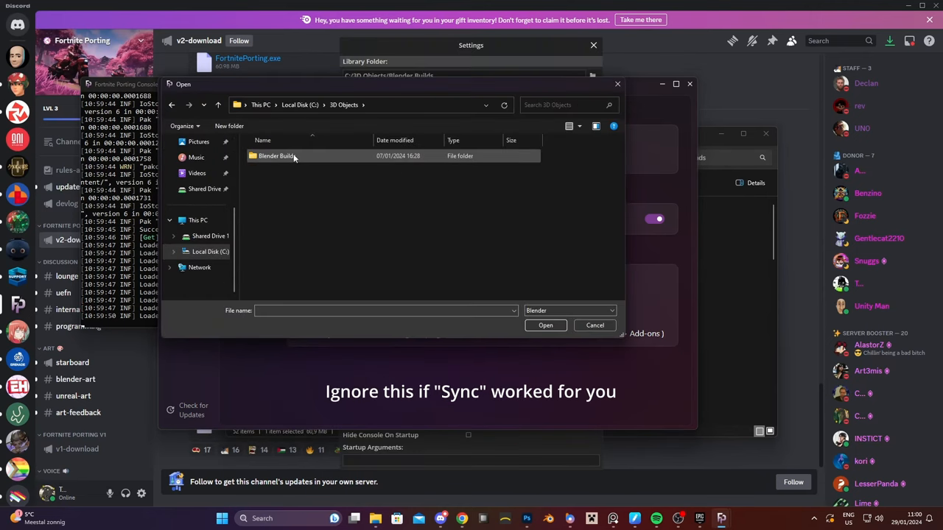
pyautogui.doubleClick(277, 156)
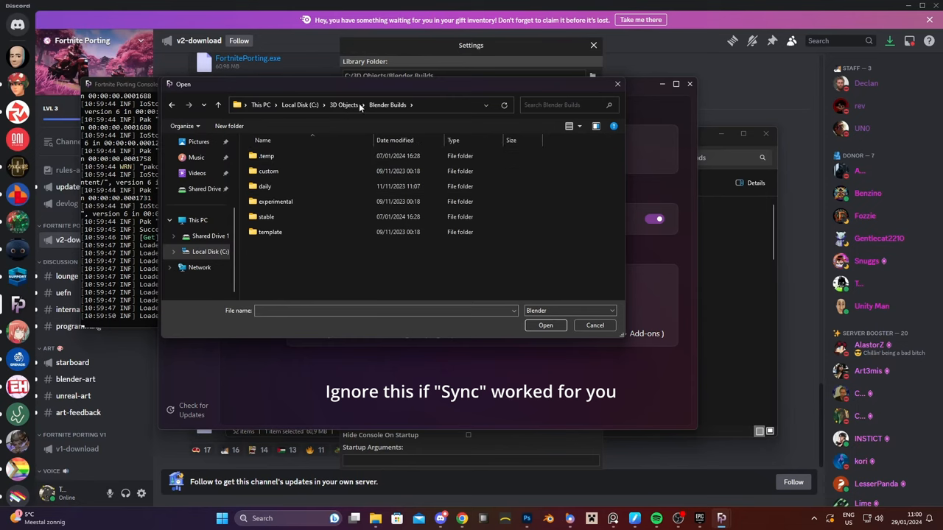
pyautogui.doubleClick(265, 216)
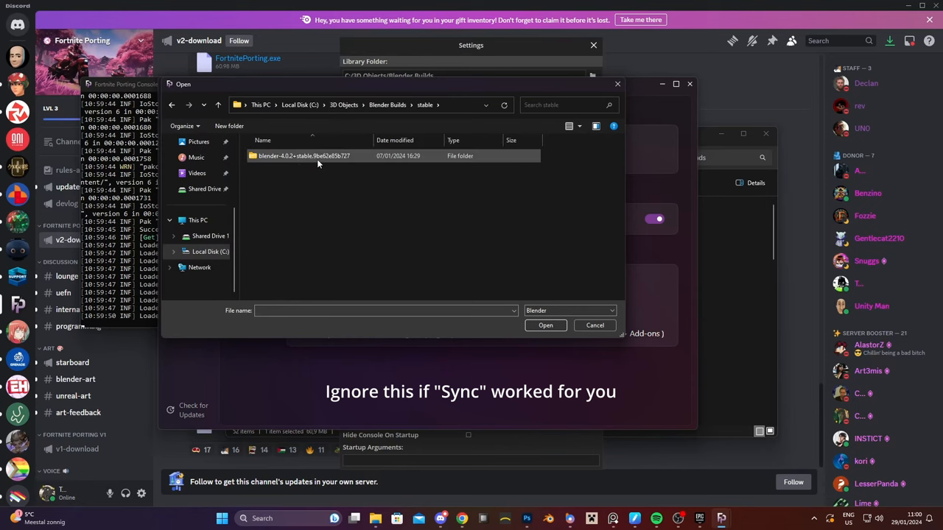
pyautogui.doubleClick(304, 156)
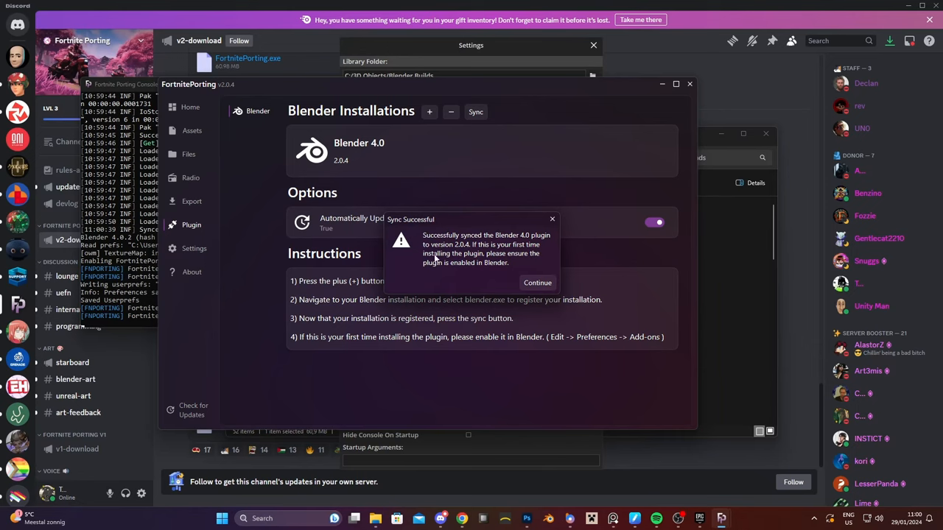
pyautogui.moveTo(504, 283)
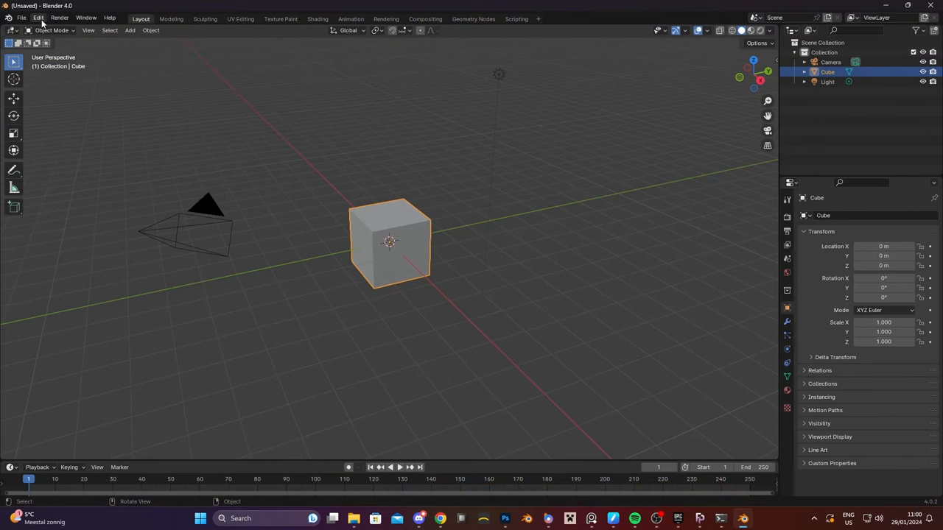
# Step: Enable the Import: Fortnite Porting add-on in Blender's preferences and close them
pyautogui.click(38, 18)
pyautogui.write('fort')
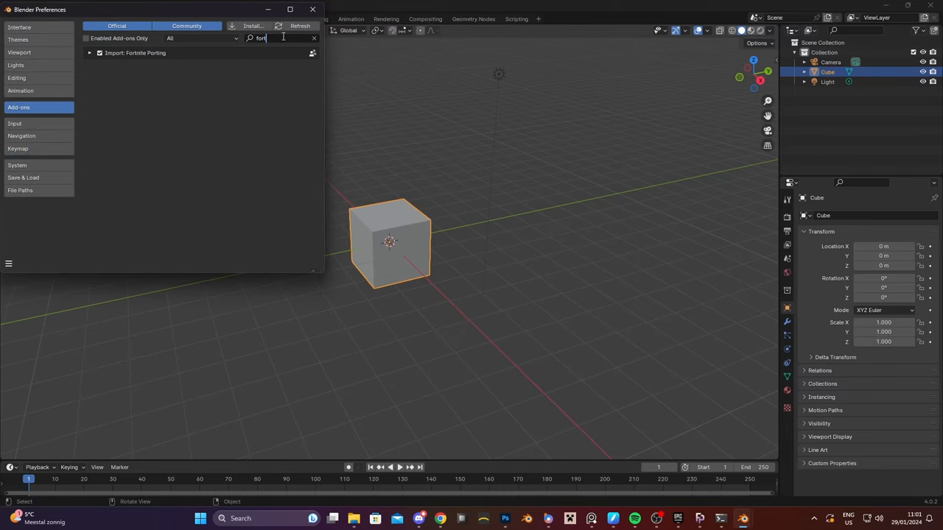
pyautogui.click(88, 53)
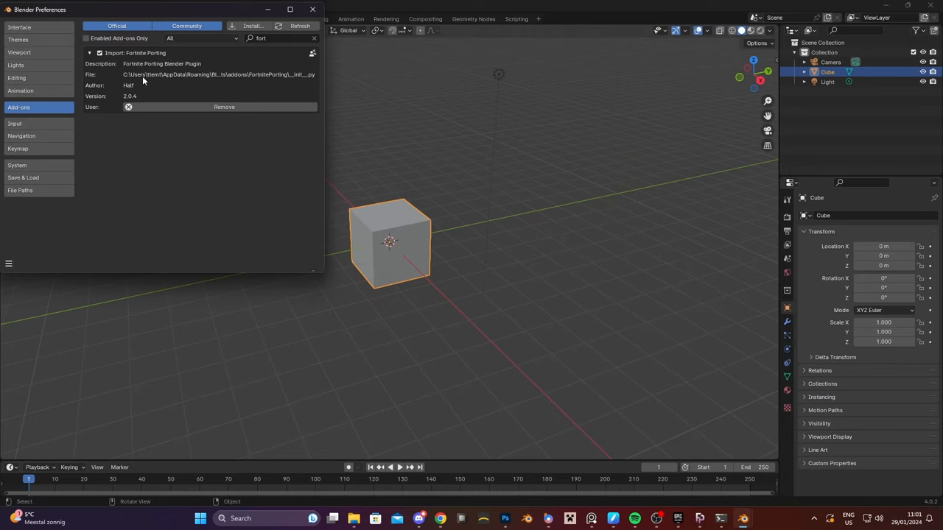
pyautogui.moveTo(9, 266)
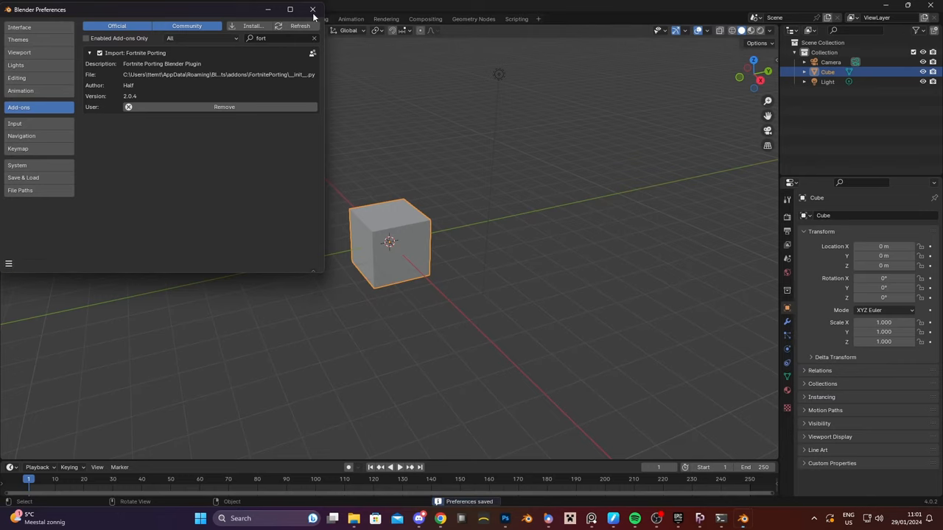
pyautogui.click(313, 9)
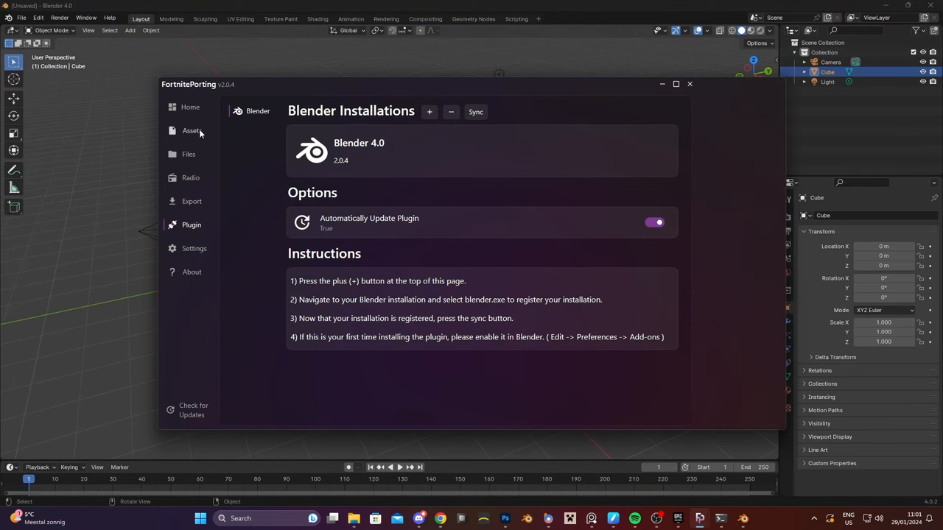
# Step: Export the Hulk skin from the asset library into Blender, then reach the export settings
pyautogui.click(192, 130)
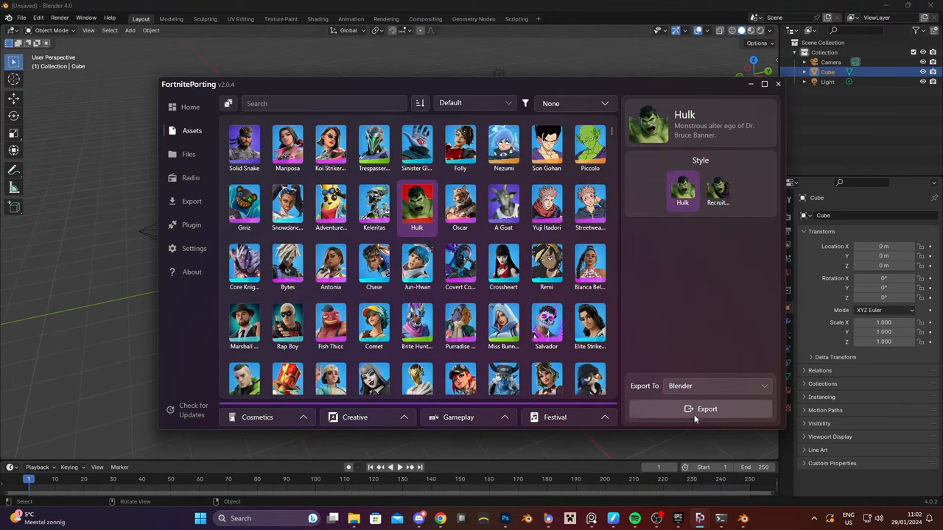
pyautogui.click(699, 410)
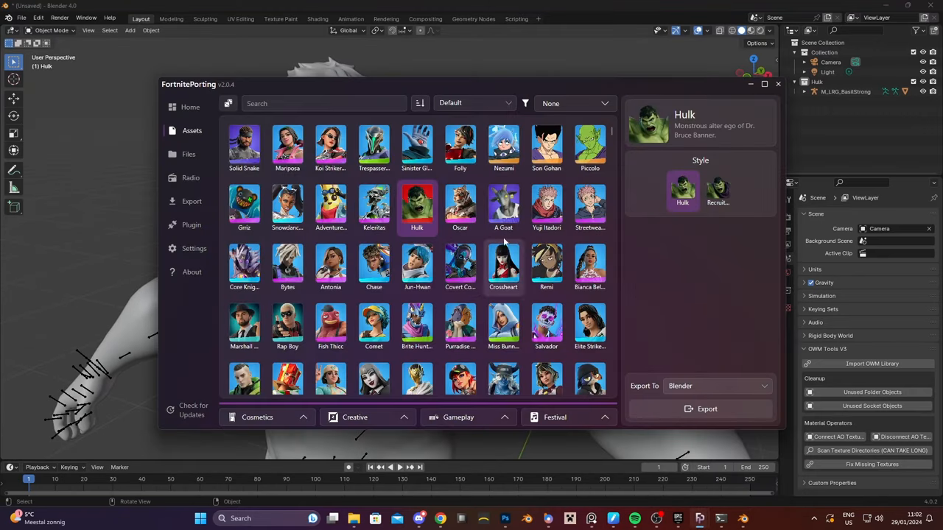
pyautogui.click(191, 200)
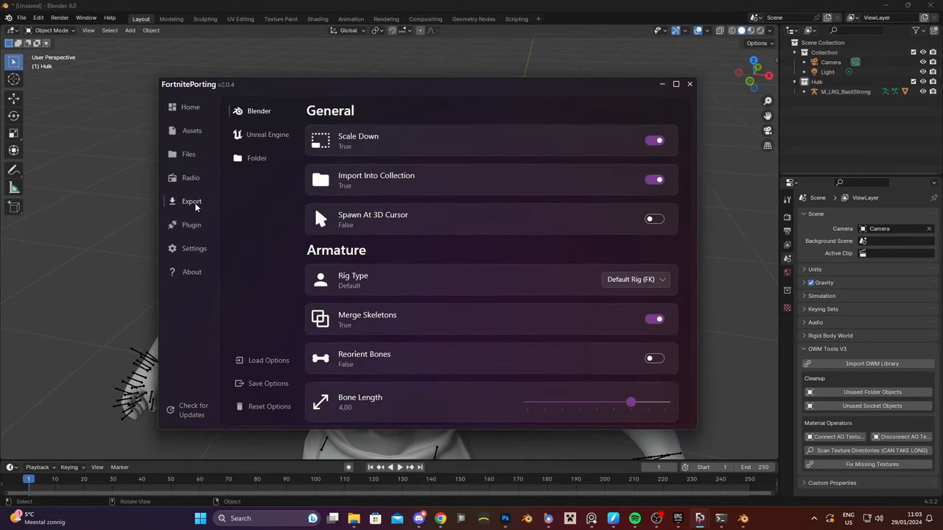
# Step: Review the Armature rig type choices, keep Default Rig, and return to the Assets library
pyautogui.scroll(-3)
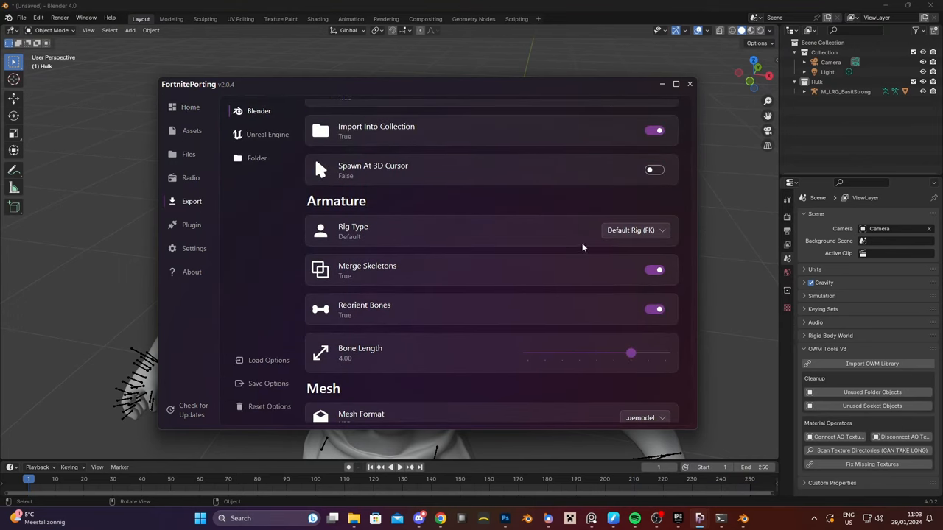
pyautogui.click(635, 230)
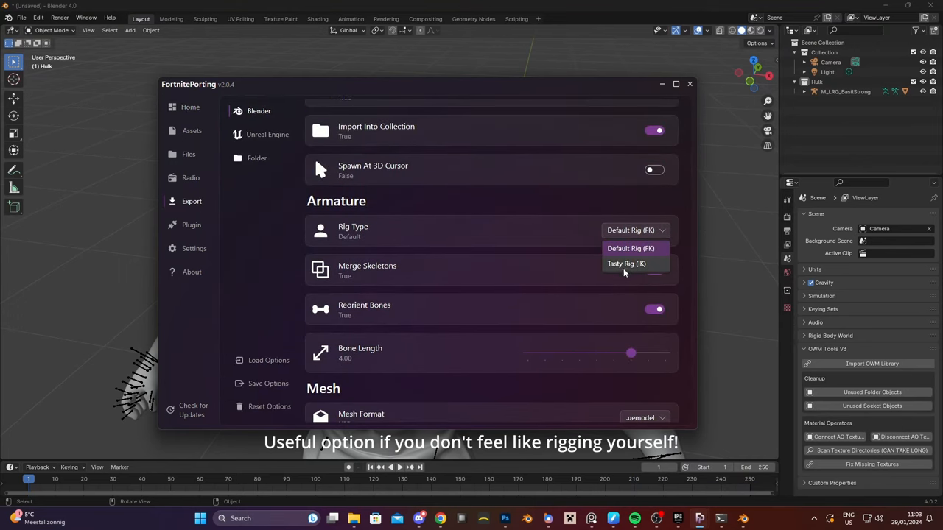
pyautogui.click(631, 248)
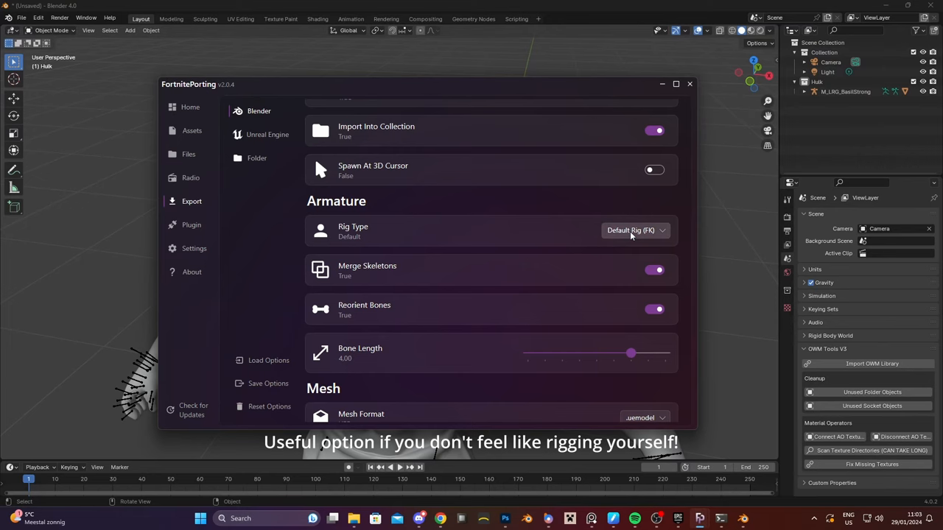
pyautogui.click(635, 230)
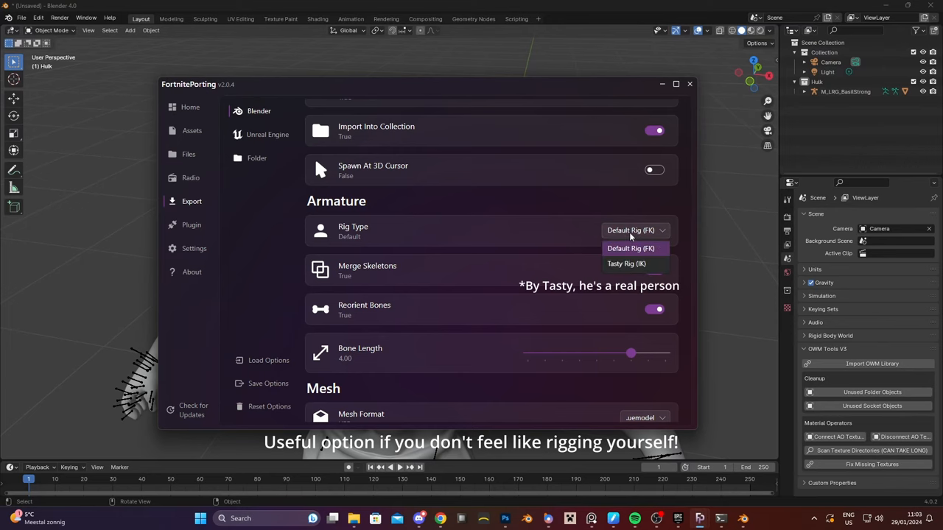
pyautogui.click(191, 129)
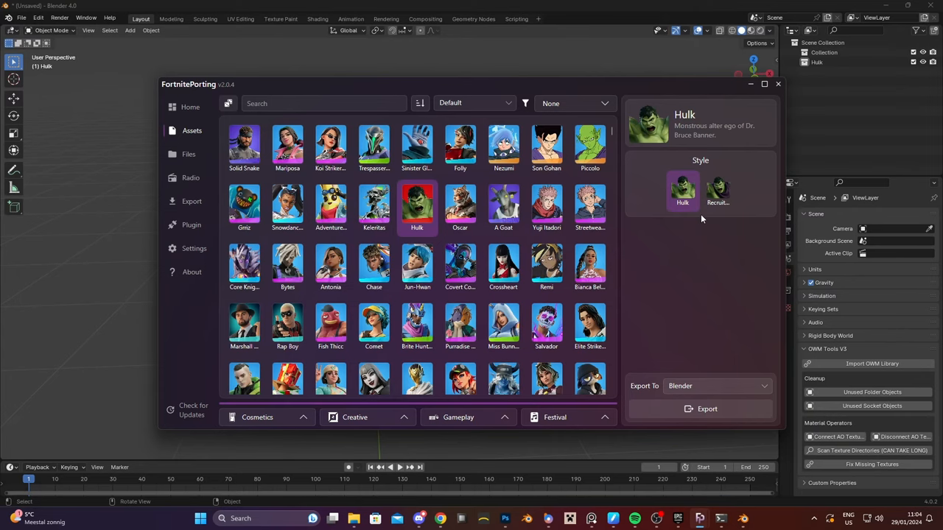
# Step: Export Hulk's second style into Blender with reoriented bones
pyautogui.click(718, 190)
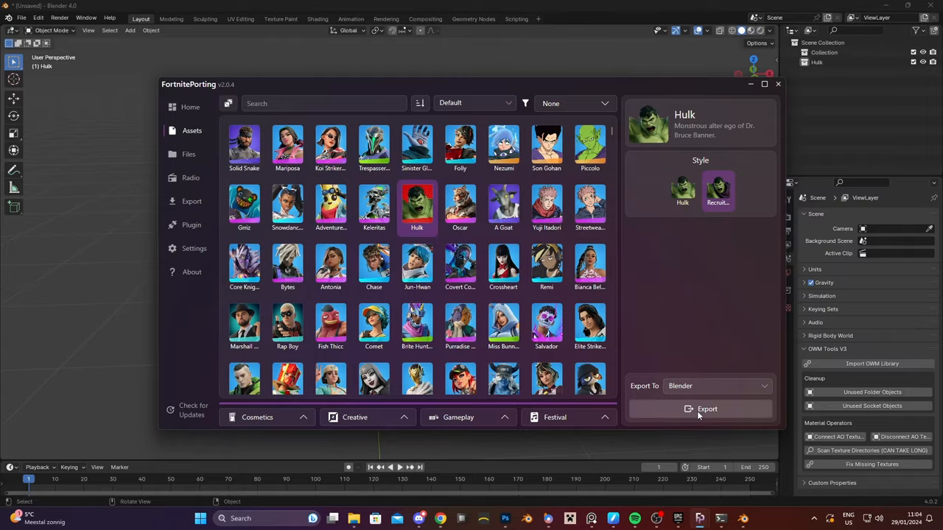
pyautogui.click(702, 410)
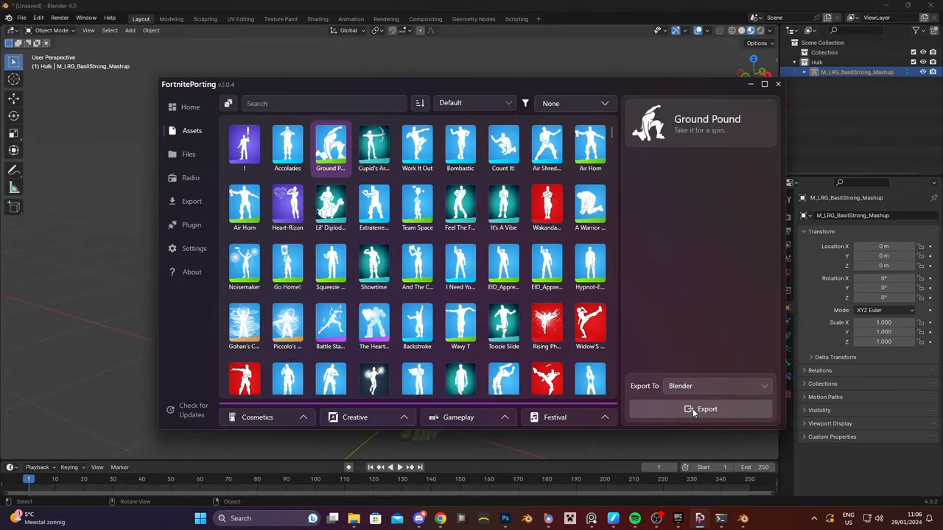
pyautogui.moveTo(704, 410)
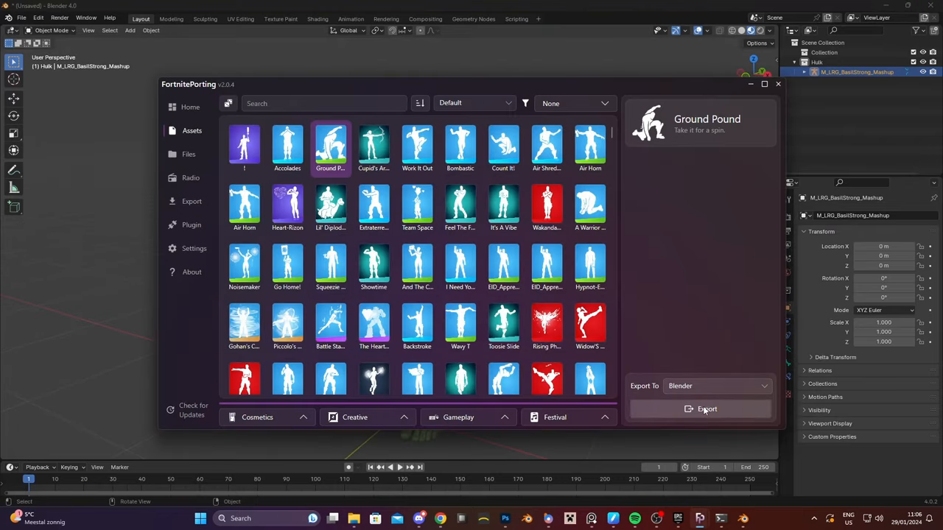
# Step: Export the Ground Pound emote onto Hulk in Blender, then browse the Gameplay category
pyautogui.click(706, 410)
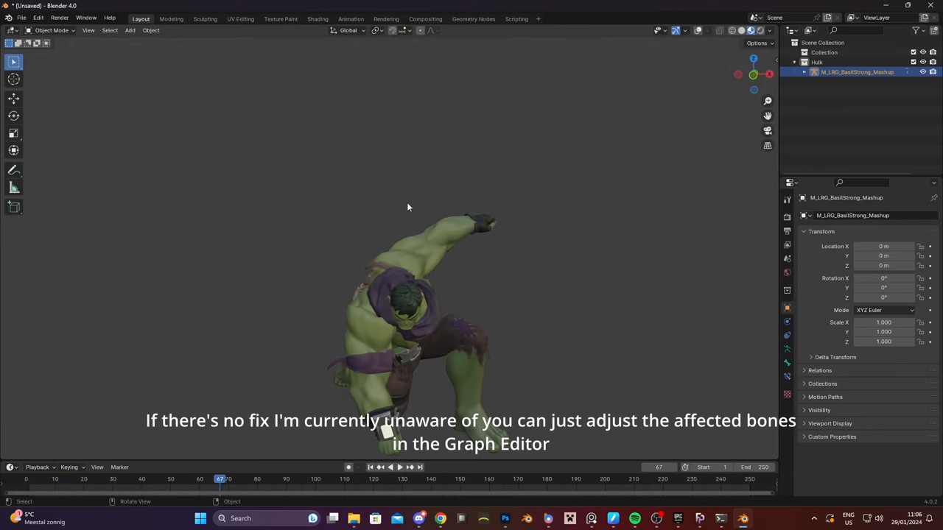
pyautogui.moveTo(504, 300)
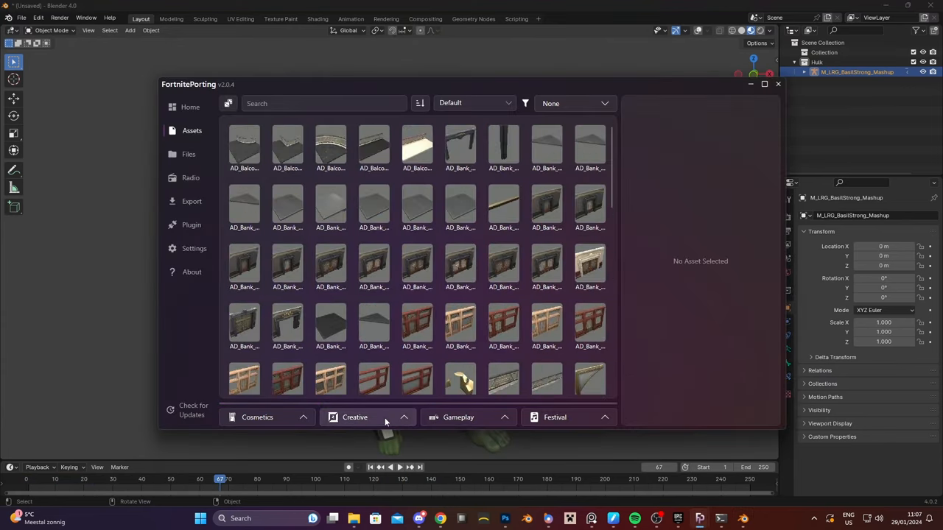
pyautogui.click(354, 417)
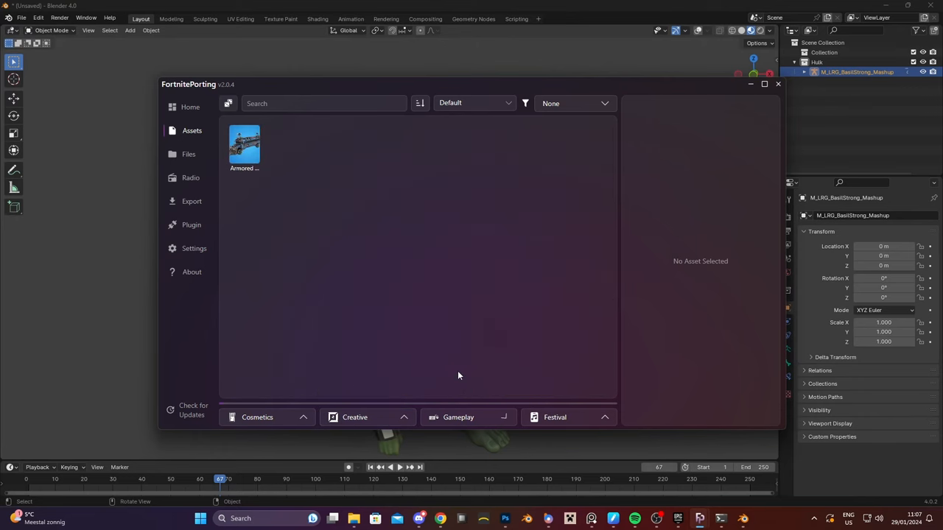